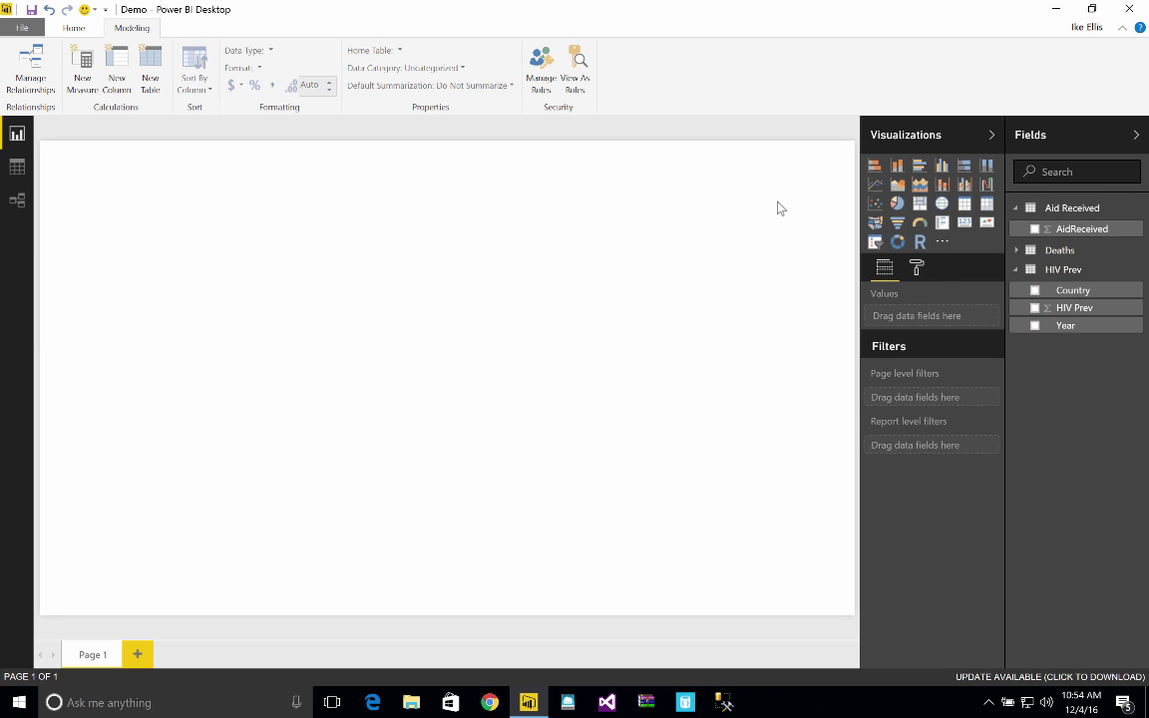
- Insert an empty scatter chart and expand the Deaths table's fields
{"action": "left_click", "coordinate": [874, 203]}
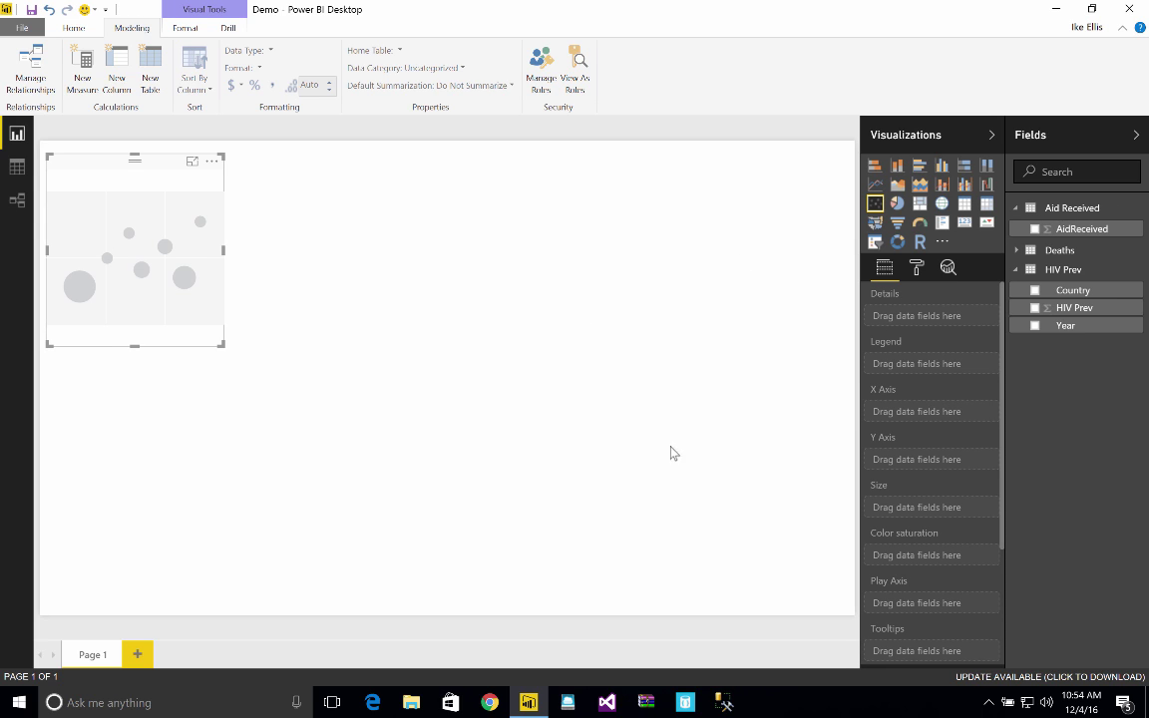
{"action": "mouse_move", "coordinate": [906, 379]}
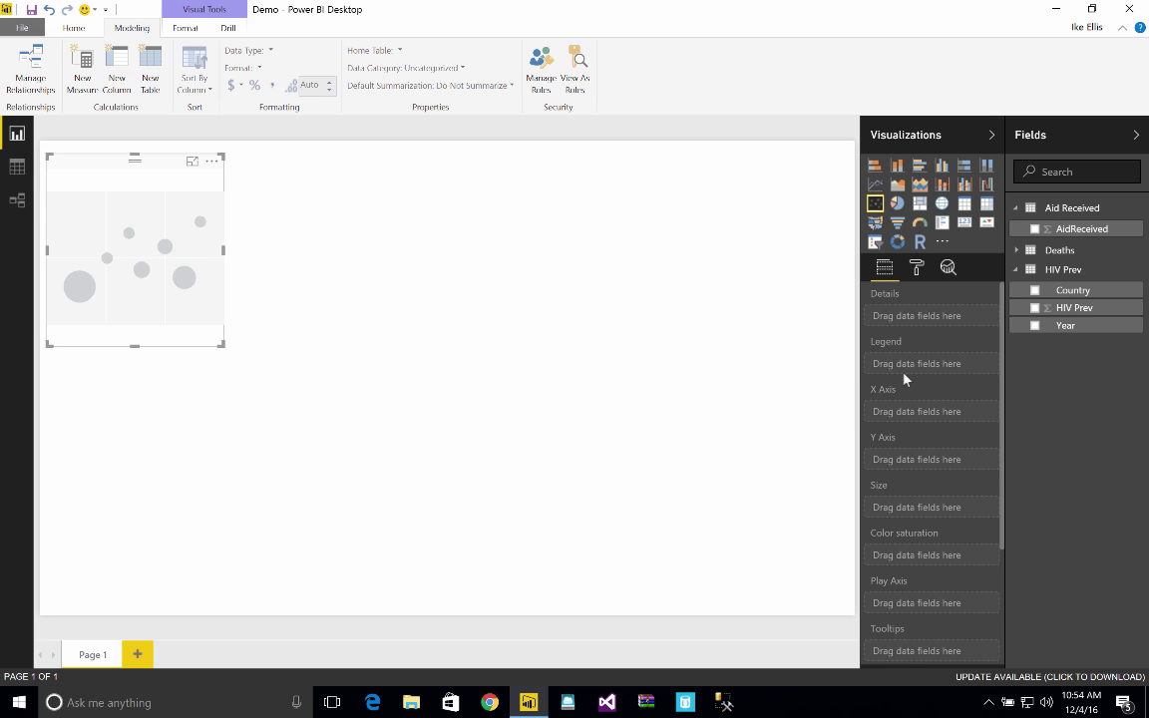
{"action": "mouse_move", "coordinate": [964, 351]}
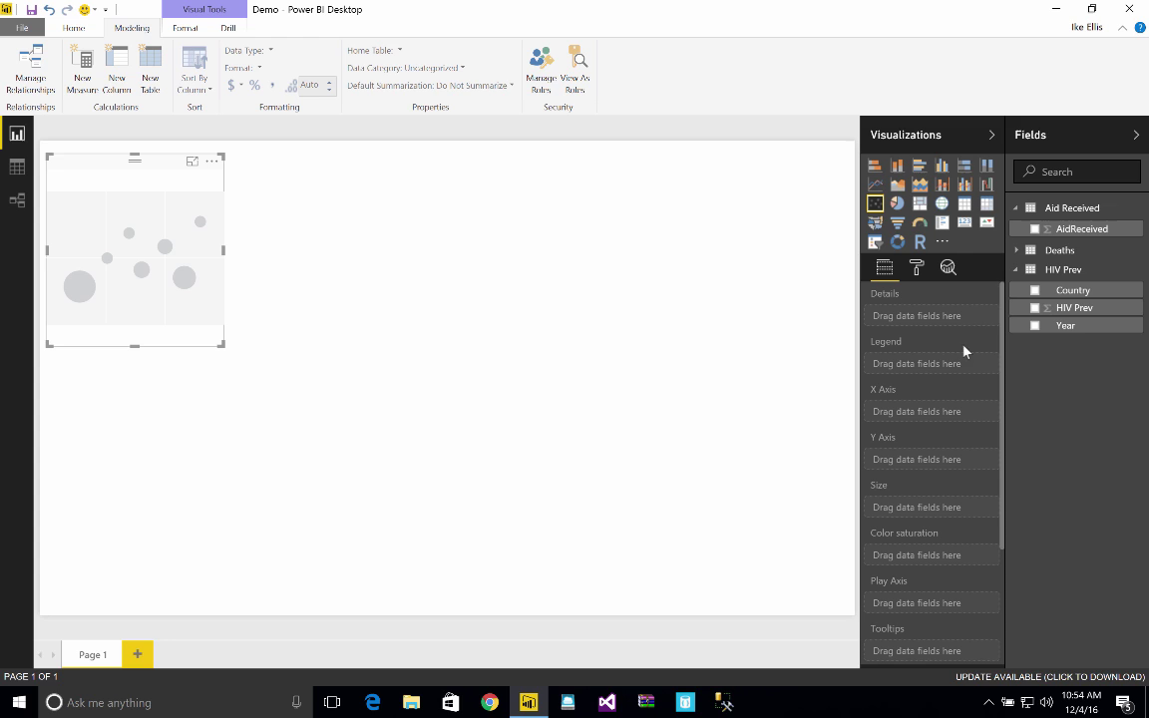
{"action": "left_click", "coordinate": [1017, 249]}
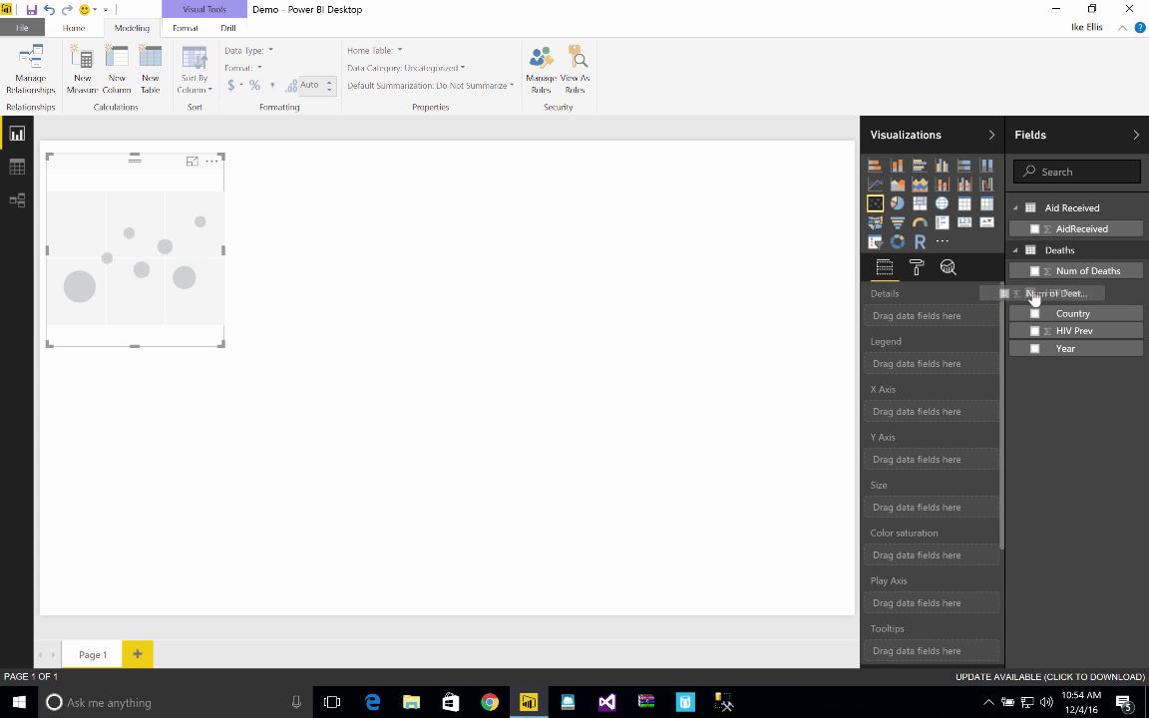
{"action": "left_click", "coordinate": [1017, 249]}
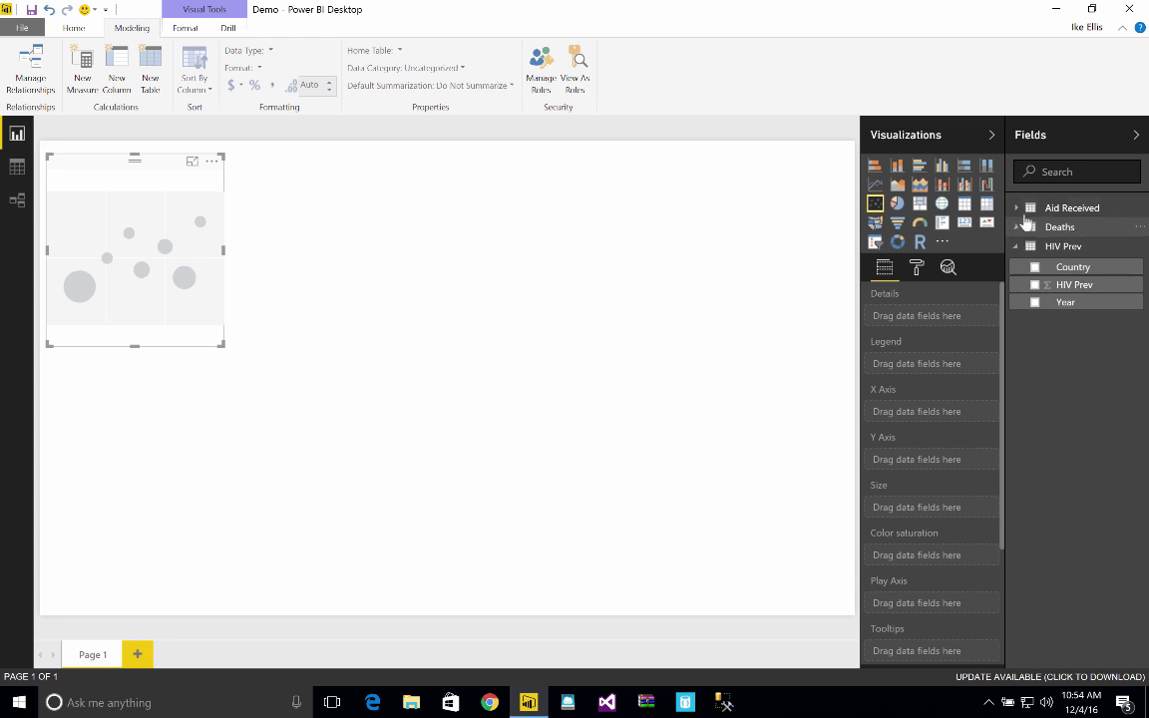
- Plot AidReceived against Num of Deaths, play over Year, coloured by Country, sized by HIV Prev
{"action": "left_click_drag", "start_coordinate": [1080, 229], "coordinate": [933, 411]}
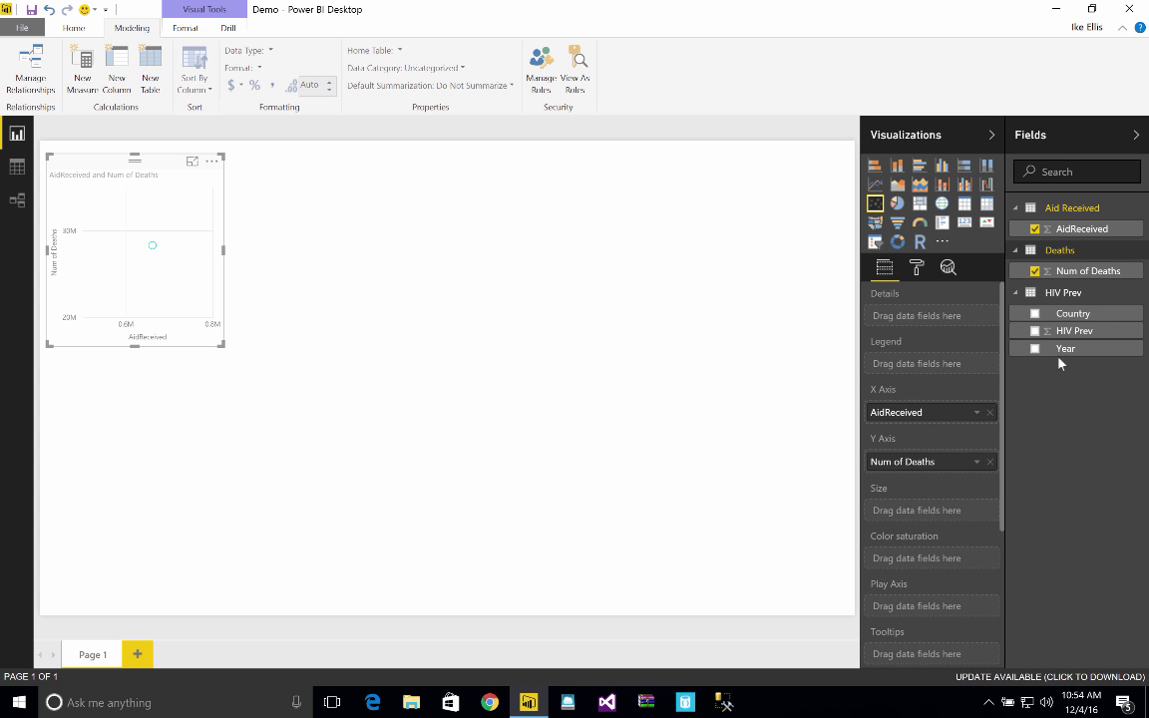
{"action": "left_click_drag", "start_coordinate": [1065, 349], "coordinate": [973, 484]}
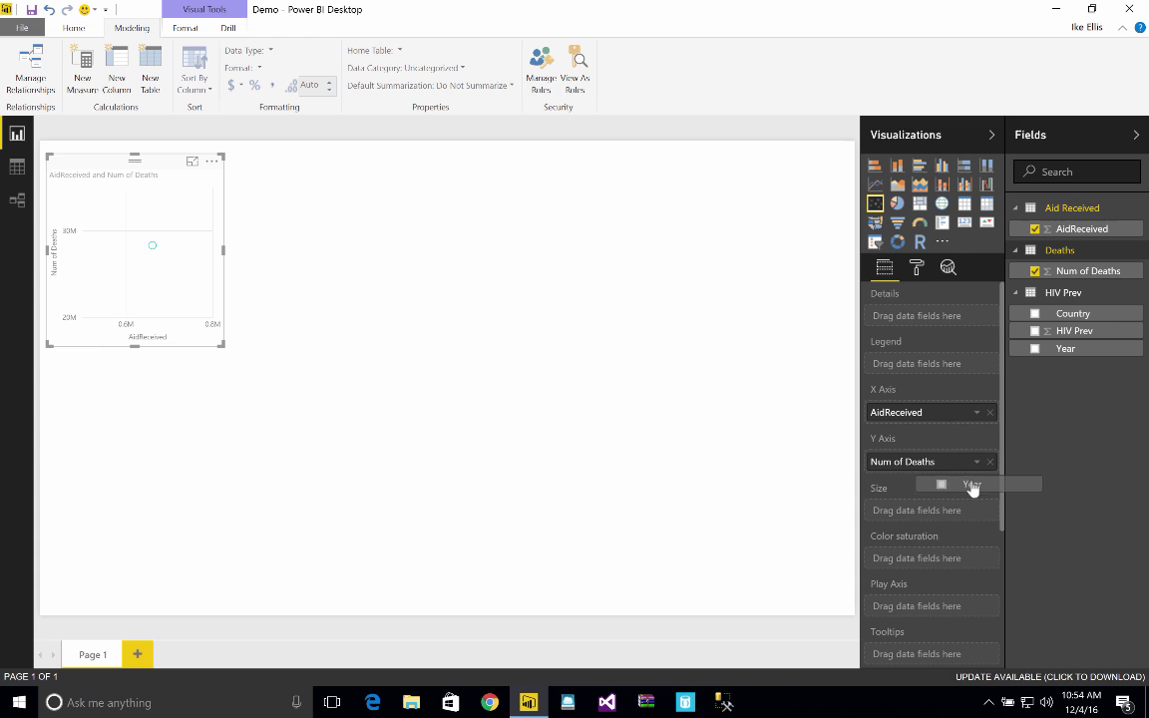
{"action": "left_click_drag", "start_coordinate": [973, 485], "coordinate": [938, 608]}
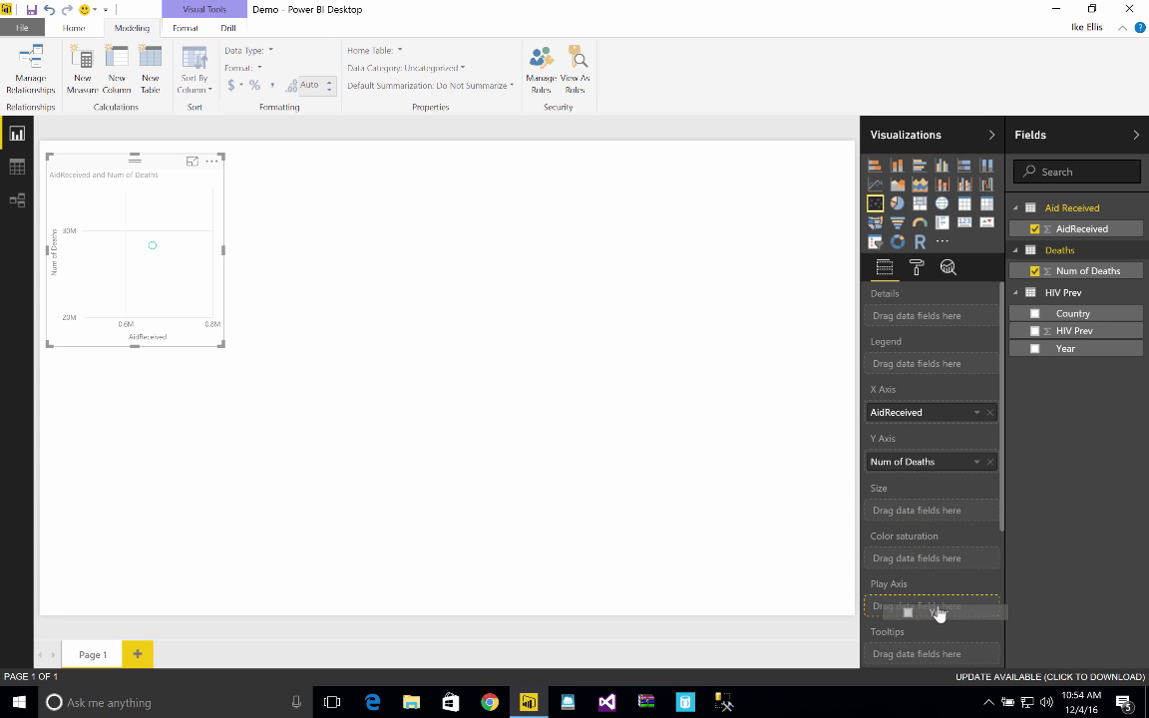
{"action": "left_click", "coordinate": [1035, 348]}
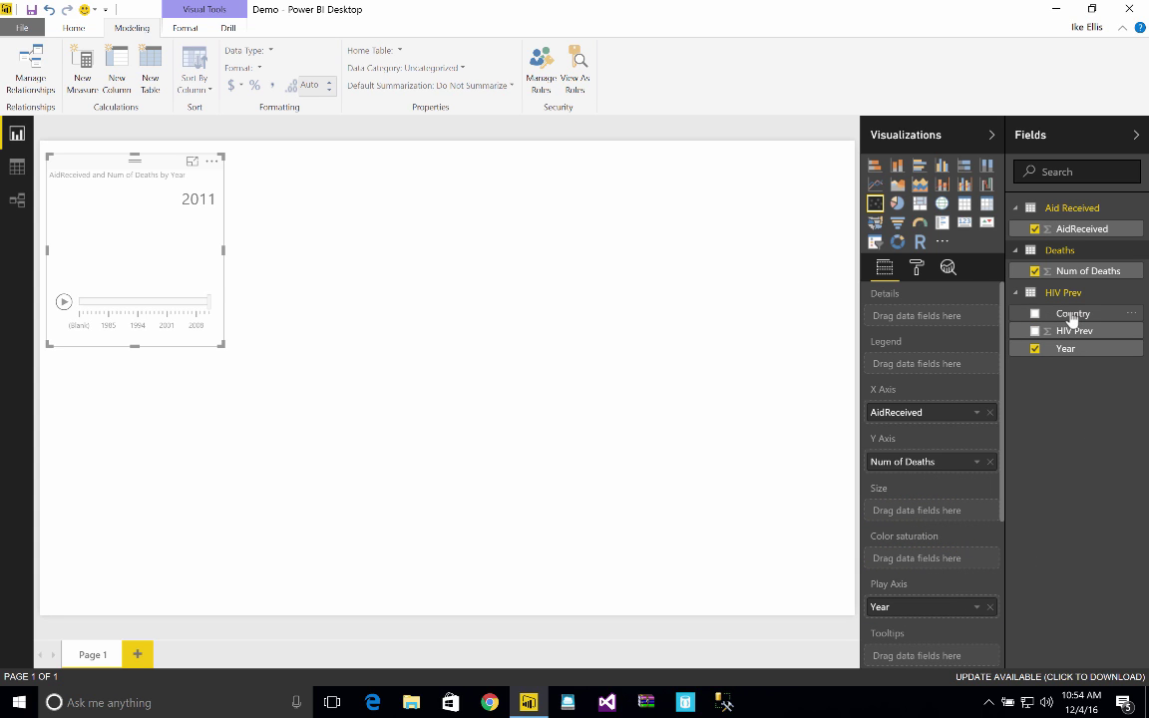
{"action": "left_click_drag", "start_coordinate": [1072, 314], "coordinate": [933, 362]}
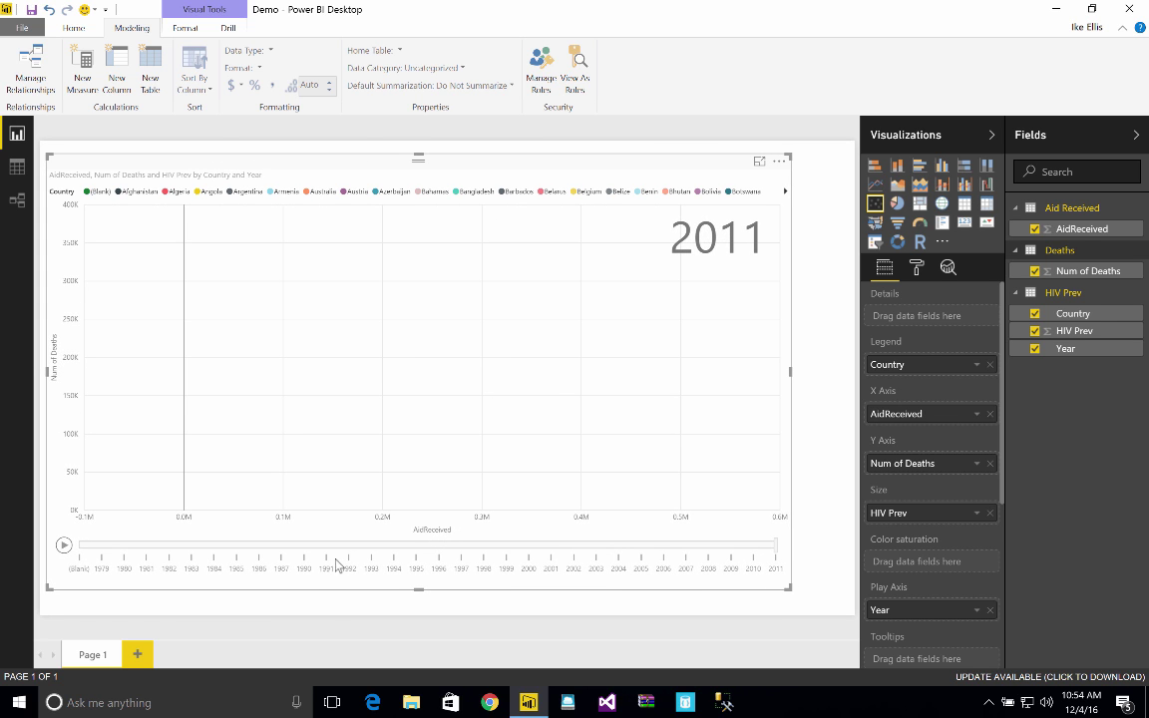
{"action": "mouse_move", "coordinate": [663, 509]}
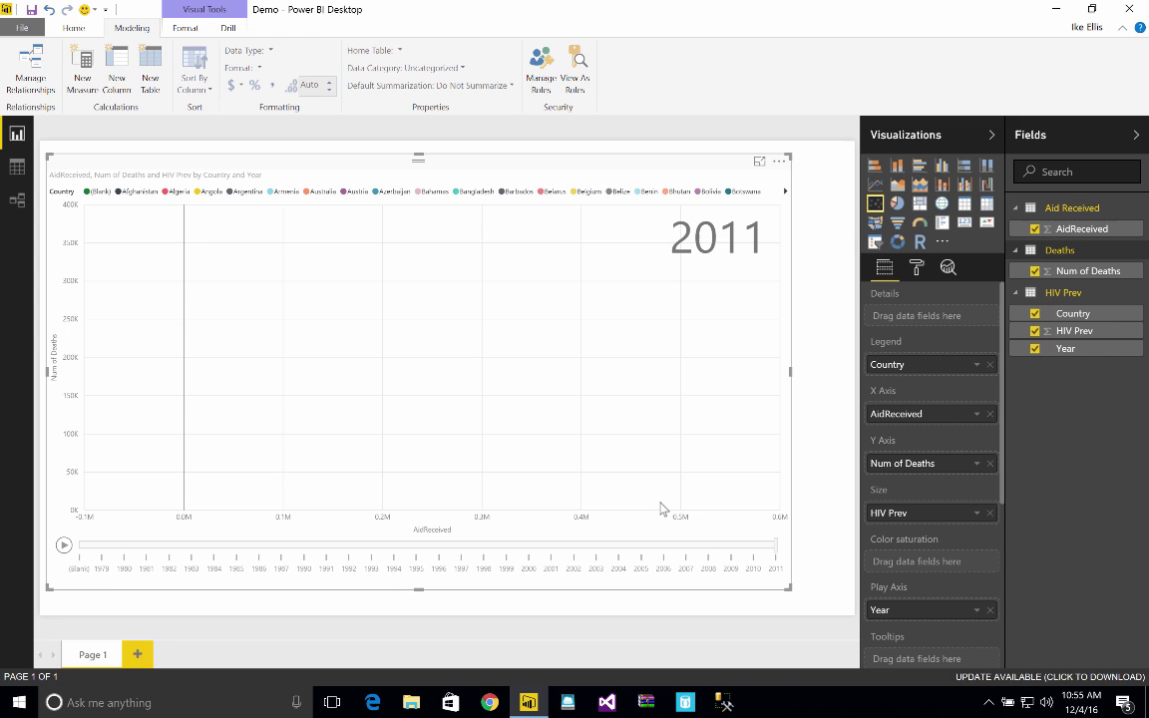
{"action": "mouse_move", "coordinate": [103, 564]}
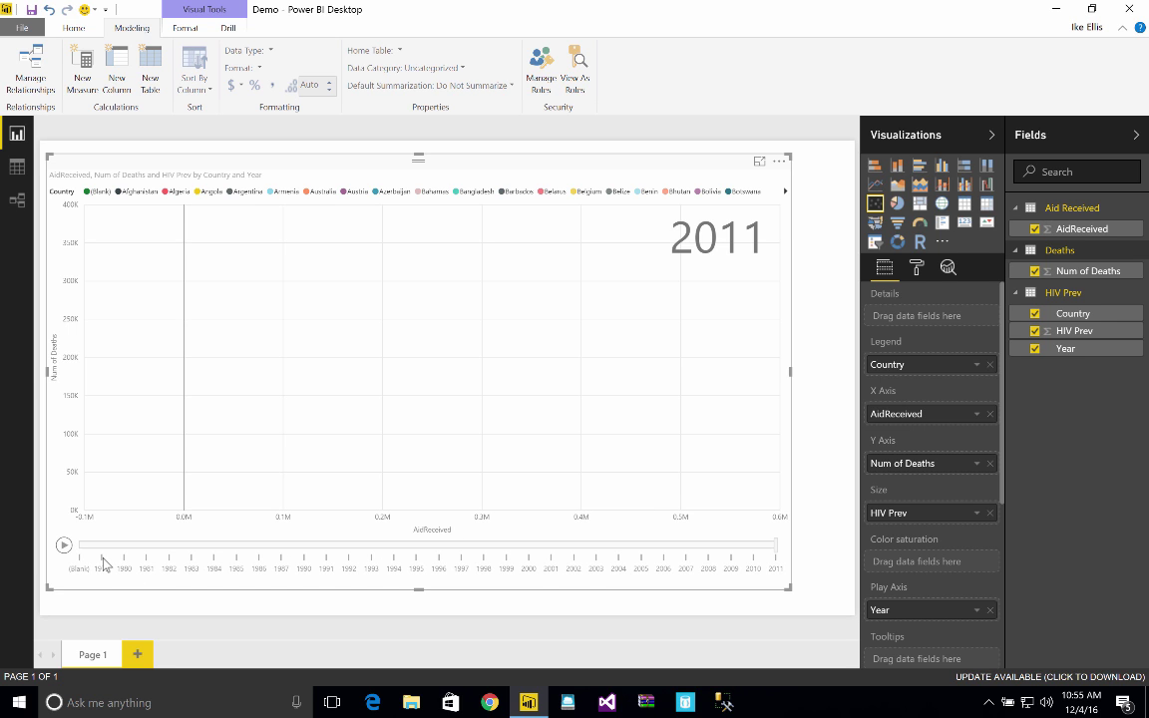
- Scroll the Visualizations pane down to the visual-level filters
{"action": "scroll", "scroll_direction": "down", "scroll_amount": 3}
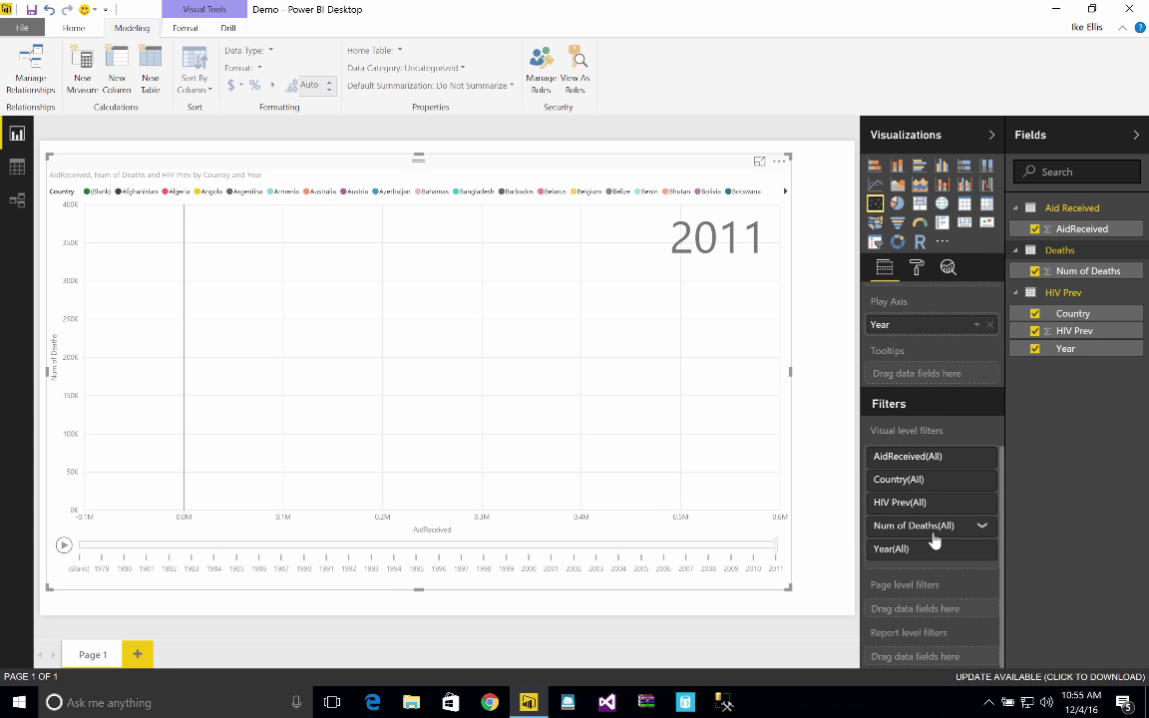
{"action": "scroll", "scroll_direction": "up", "scroll_amount": 3}
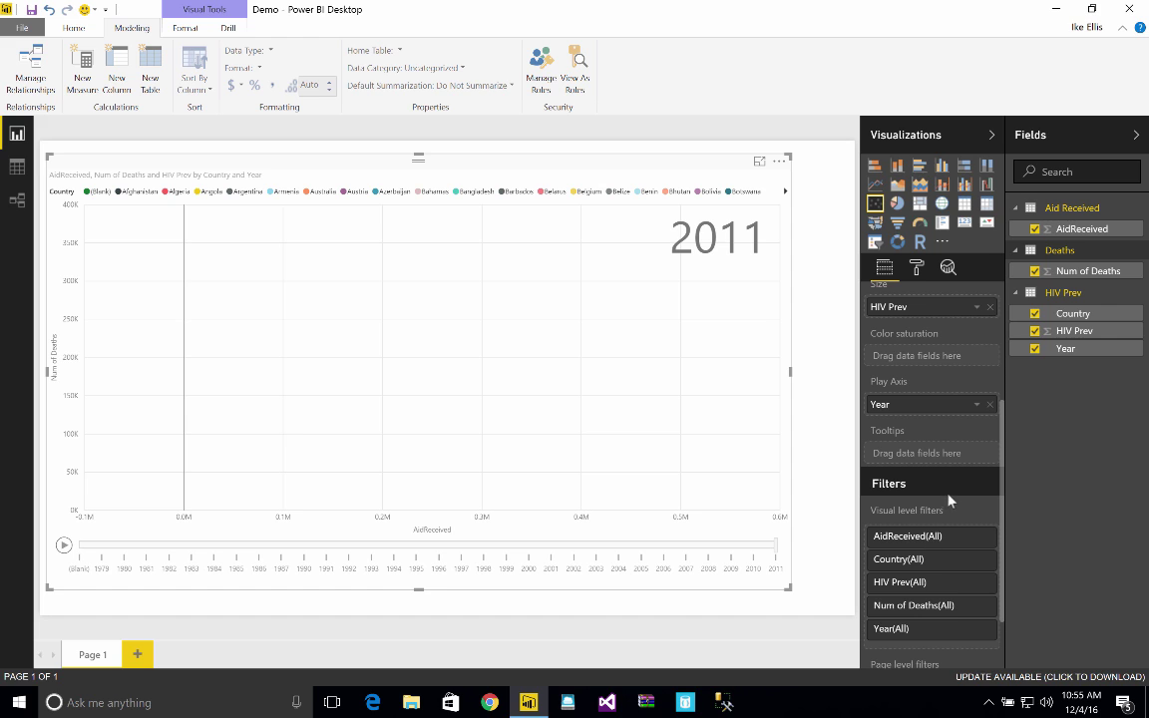
{"action": "scroll", "scroll_direction": "down", "scroll_amount": 3}
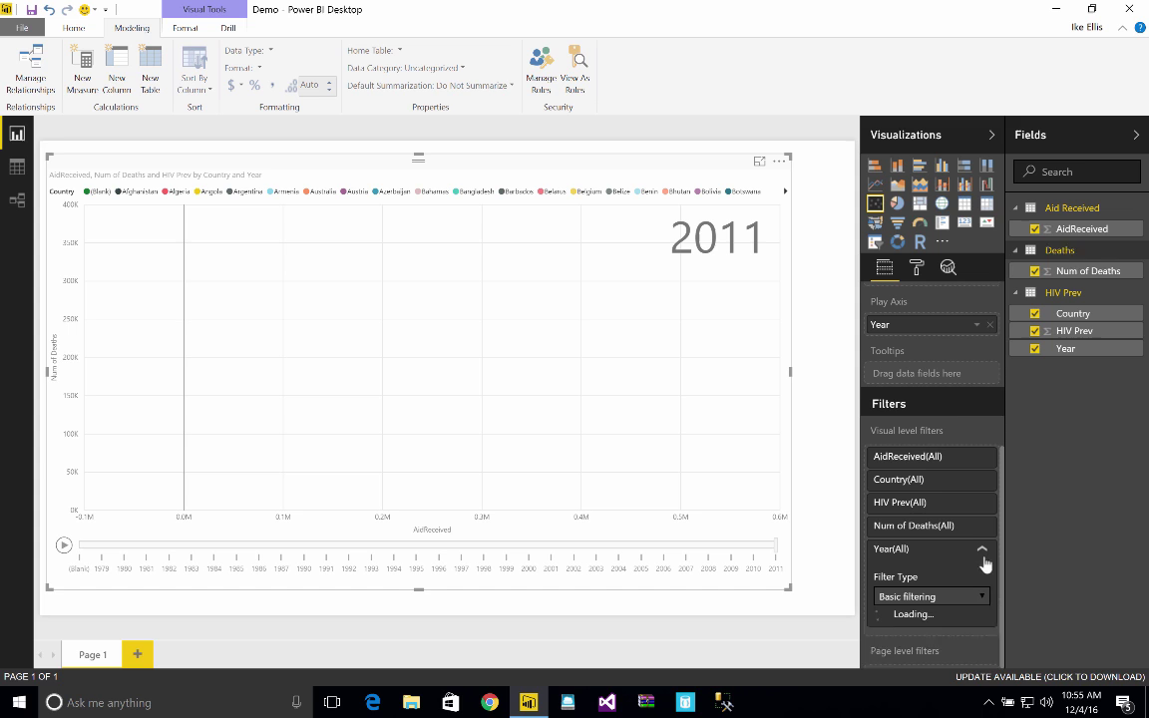
- Filter the Year field to include 1991 through 2011
{"action": "left_click", "coordinate": [983, 548]}
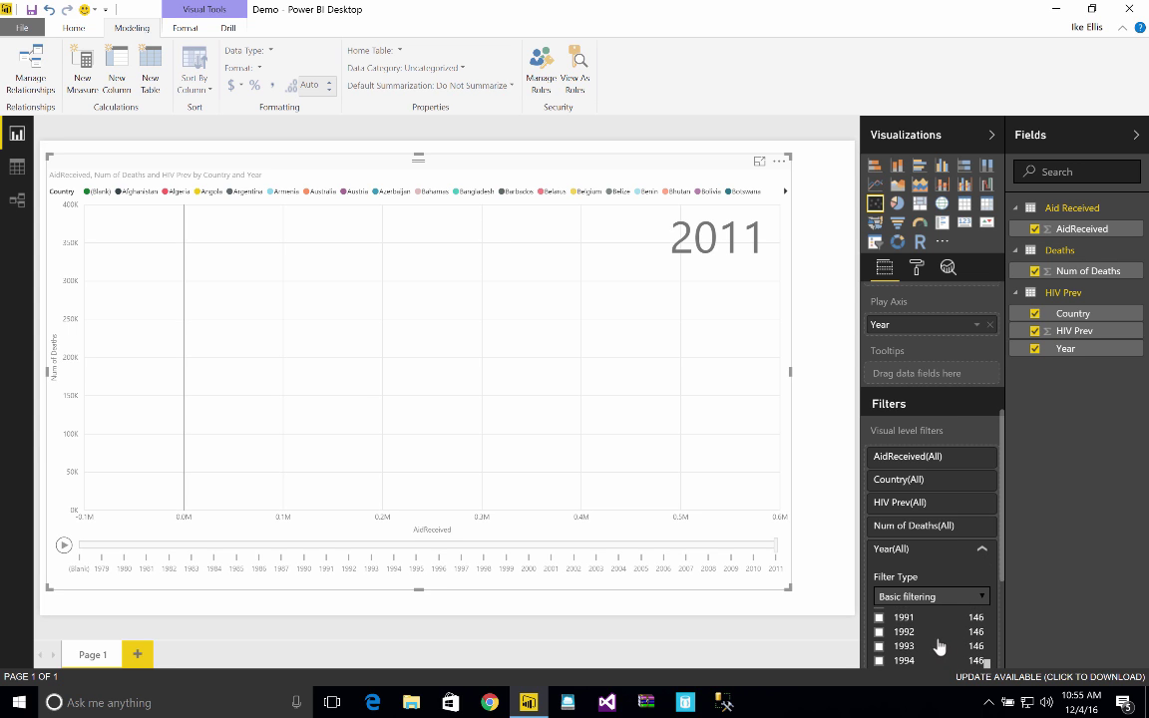
{"action": "left_click", "coordinate": [879, 616]}
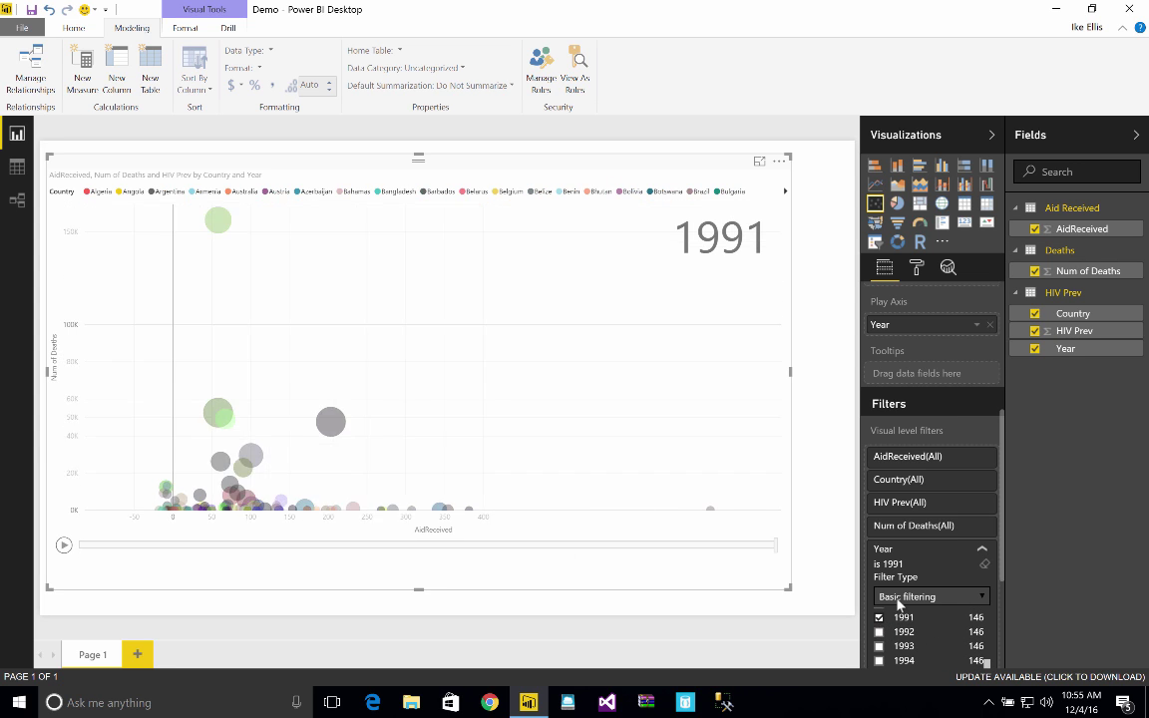
{"action": "left_click", "coordinate": [878, 631]}
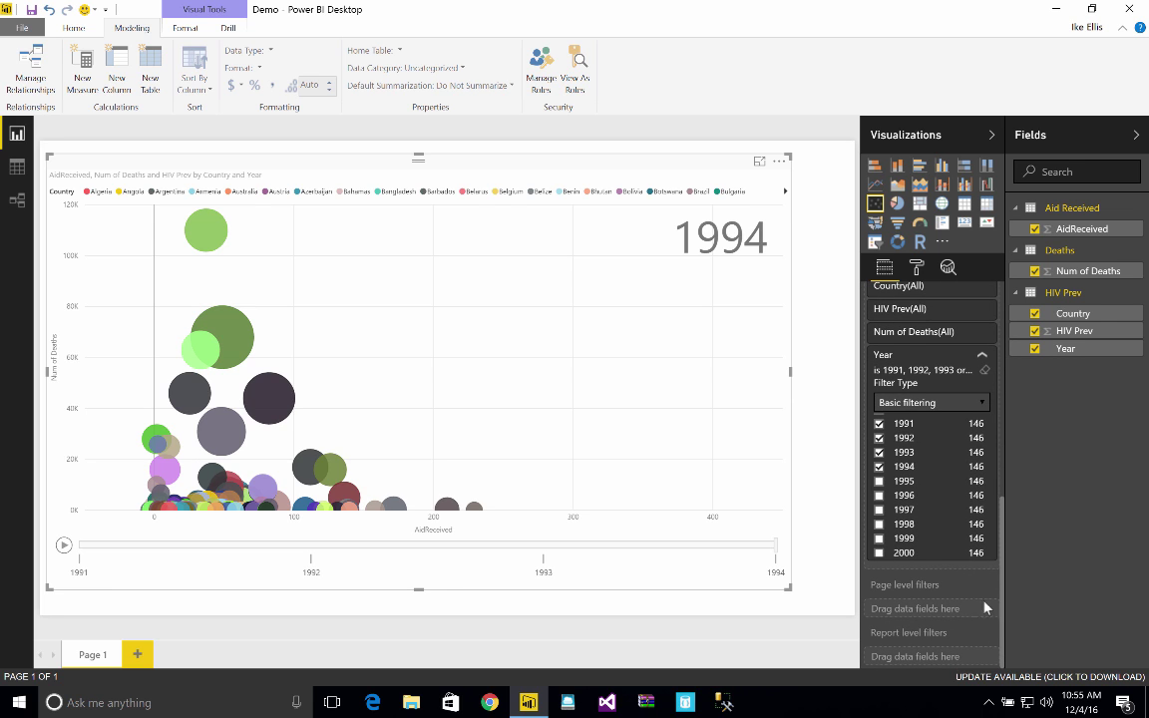
{"action": "left_click", "coordinate": [878, 481]}
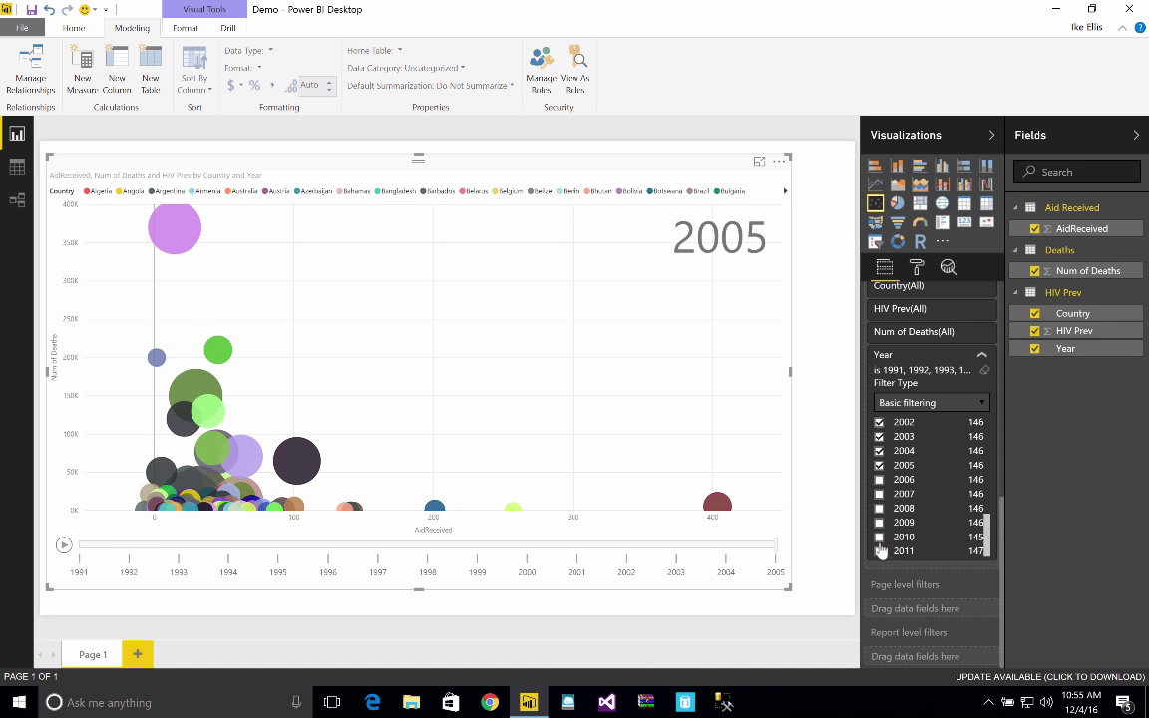
{"action": "left_click", "coordinate": [879, 494]}
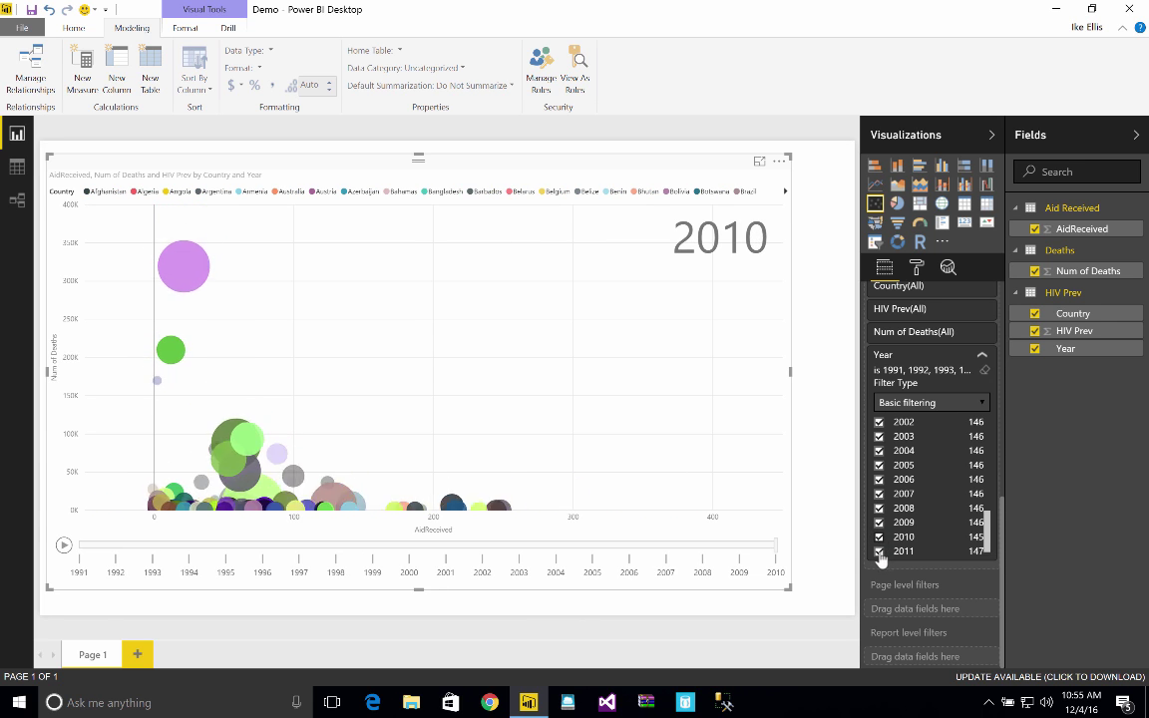
{"action": "left_click", "coordinate": [880, 552]}
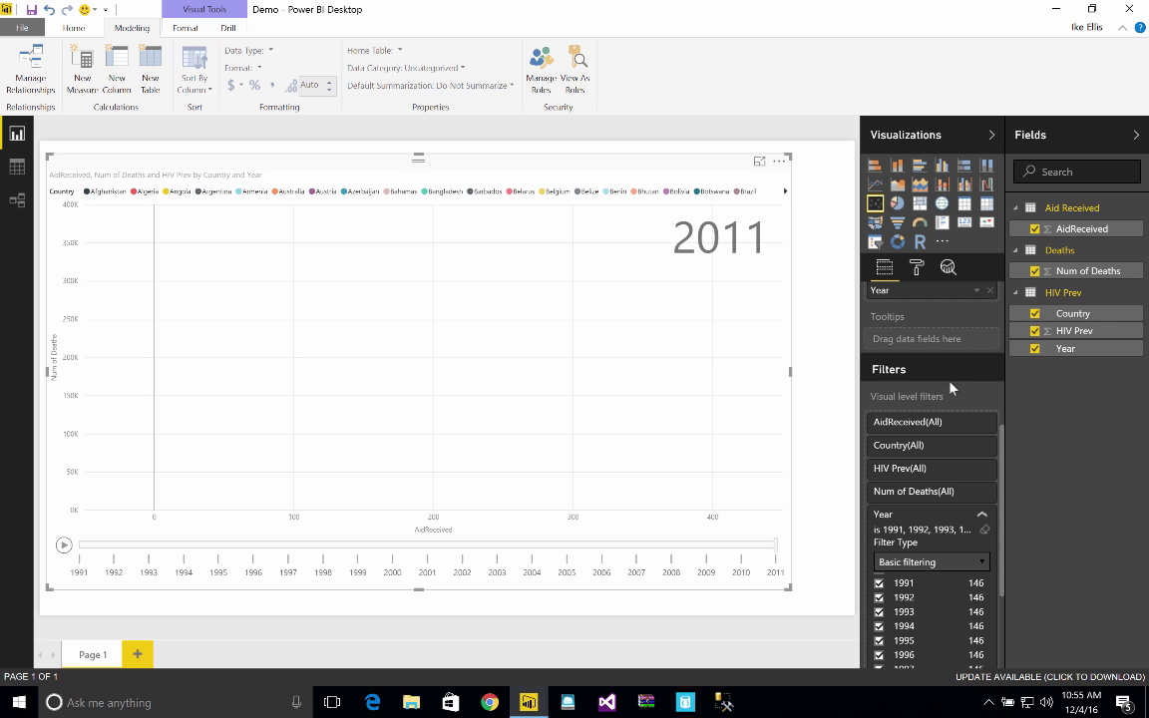
- Apply an HIV Prev filter keeping only values greater than 3
{"action": "left_click", "coordinate": [900, 468]}
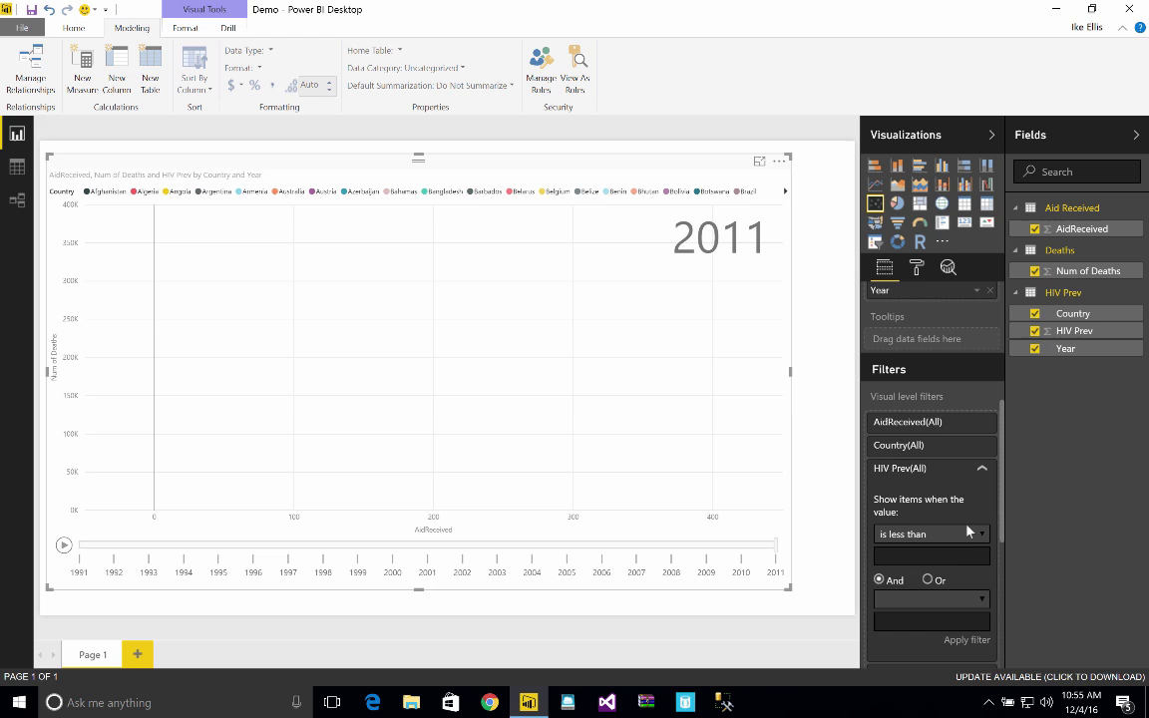
{"action": "left_click", "coordinate": [931, 533]}
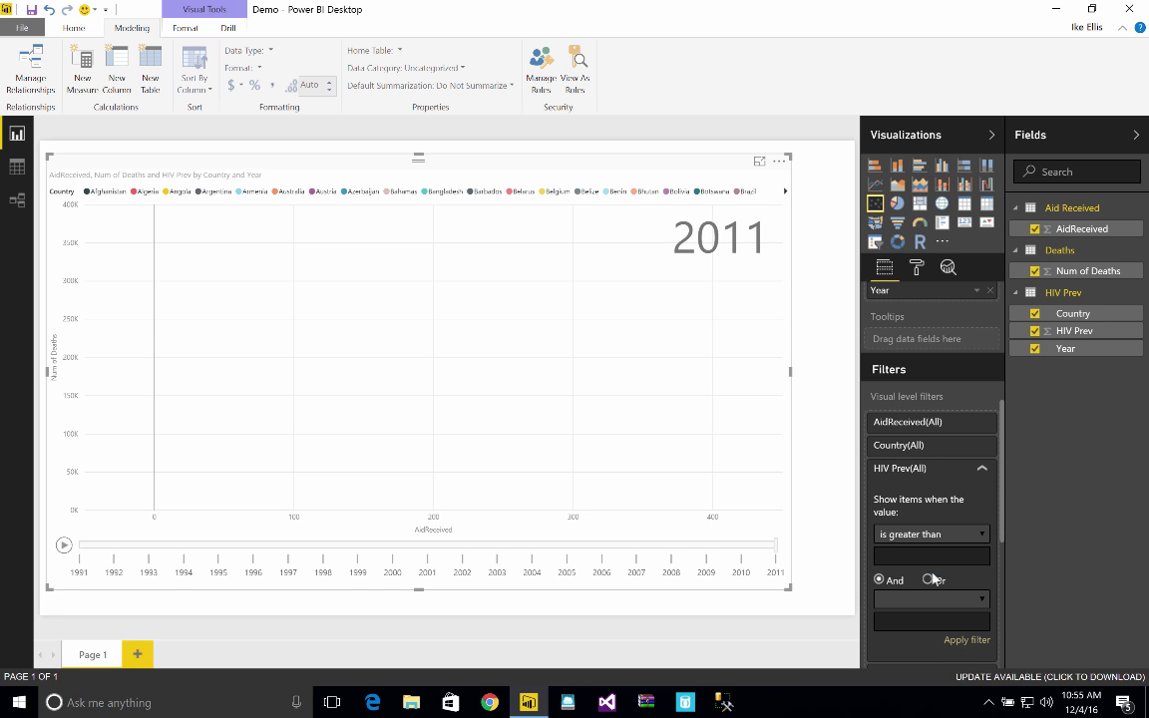
{"action": "type", "text": "3"}
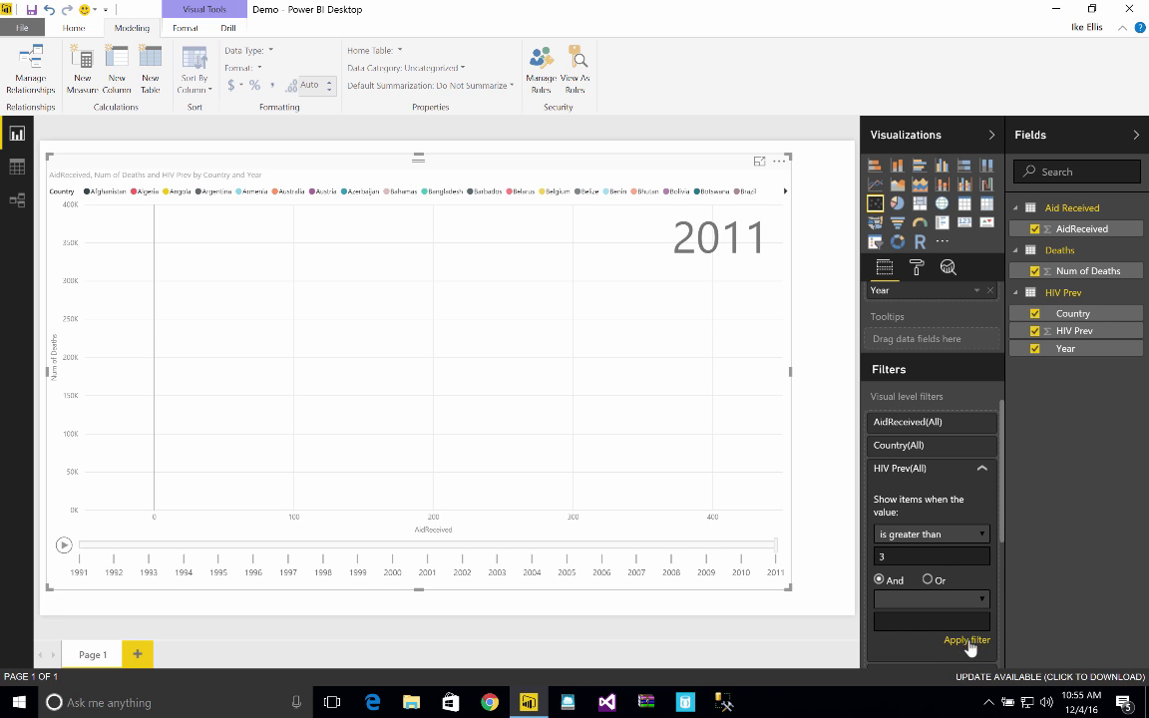
{"action": "left_click", "coordinate": [966, 640]}
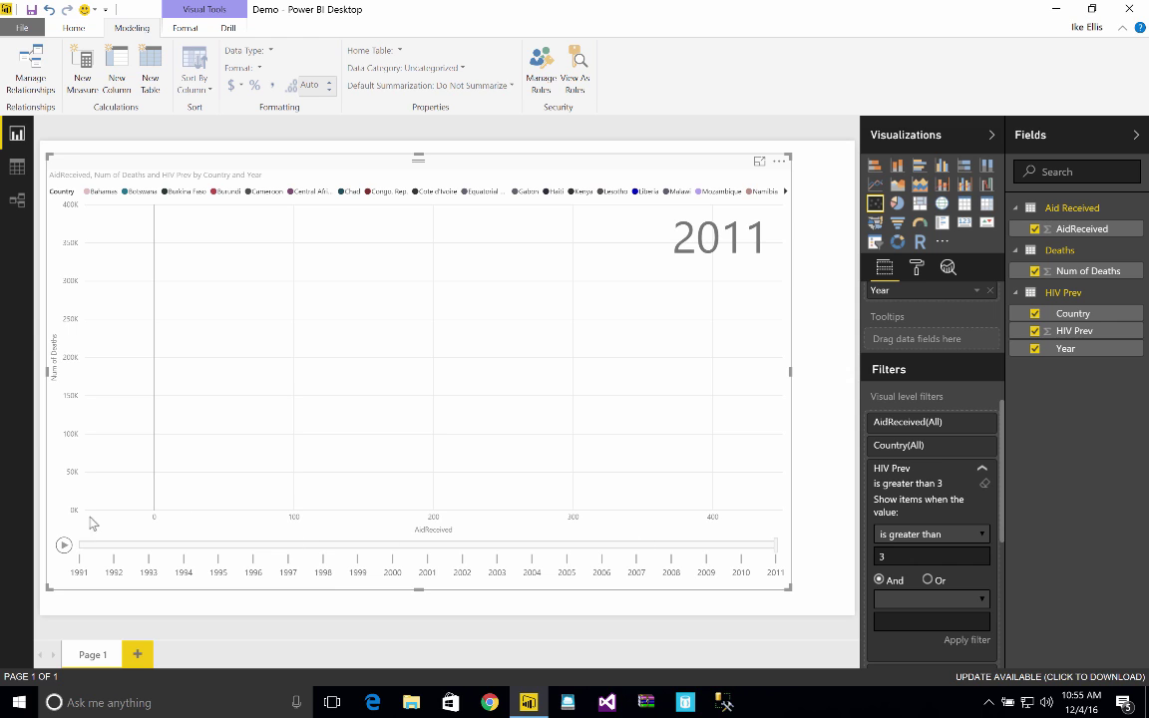
{"action": "mouse_move", "coordinate": [63, 545]}
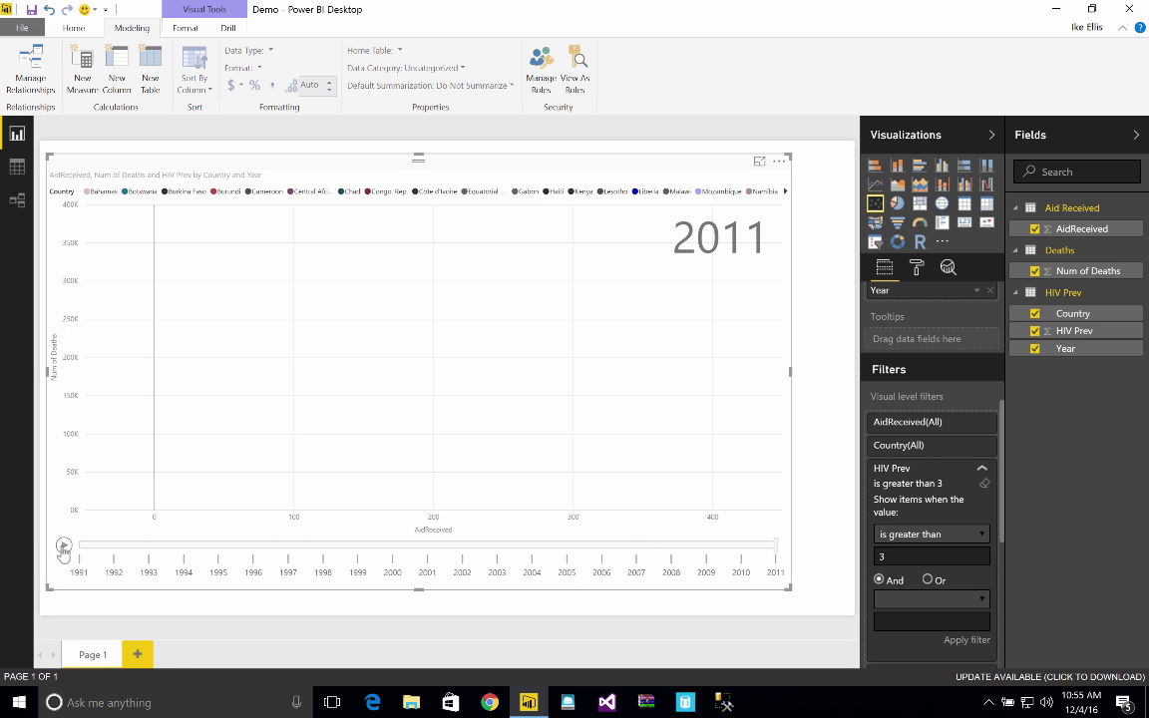
- Play the year animation and pause it around 2000
{"action": "left_click", "coordinate": [64, 546]}
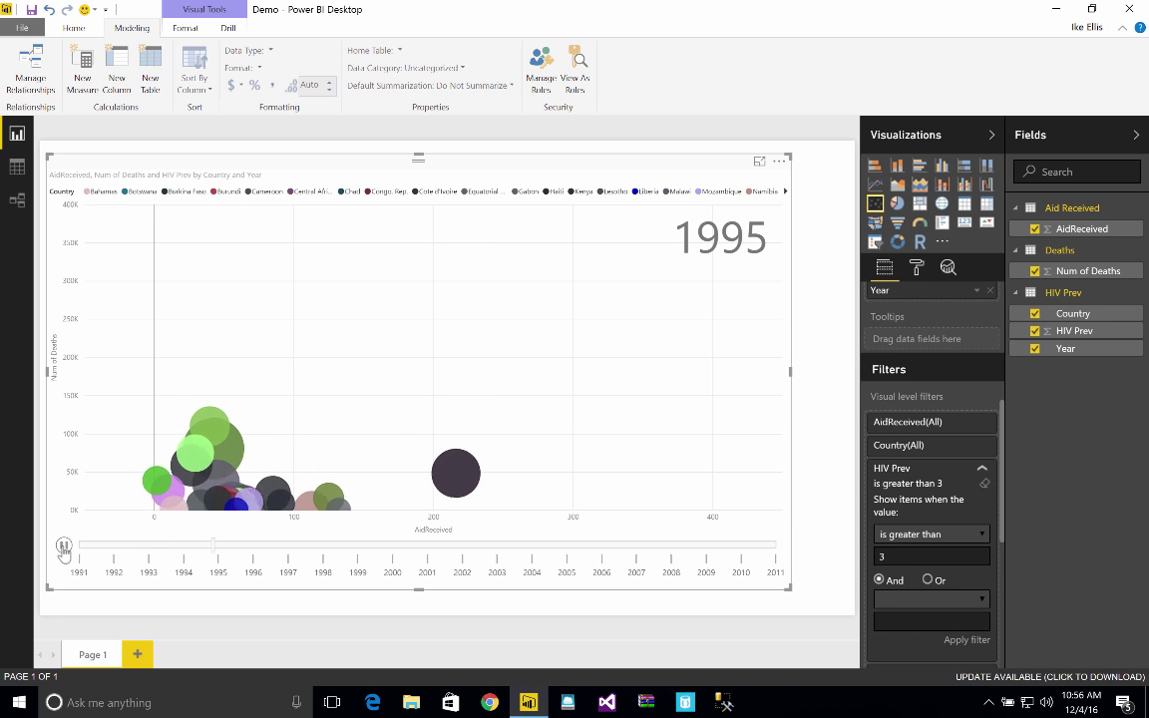
{"action": "left_click_drag", "start_coordinate": [213, 544], "coordinate": [300, 545]}
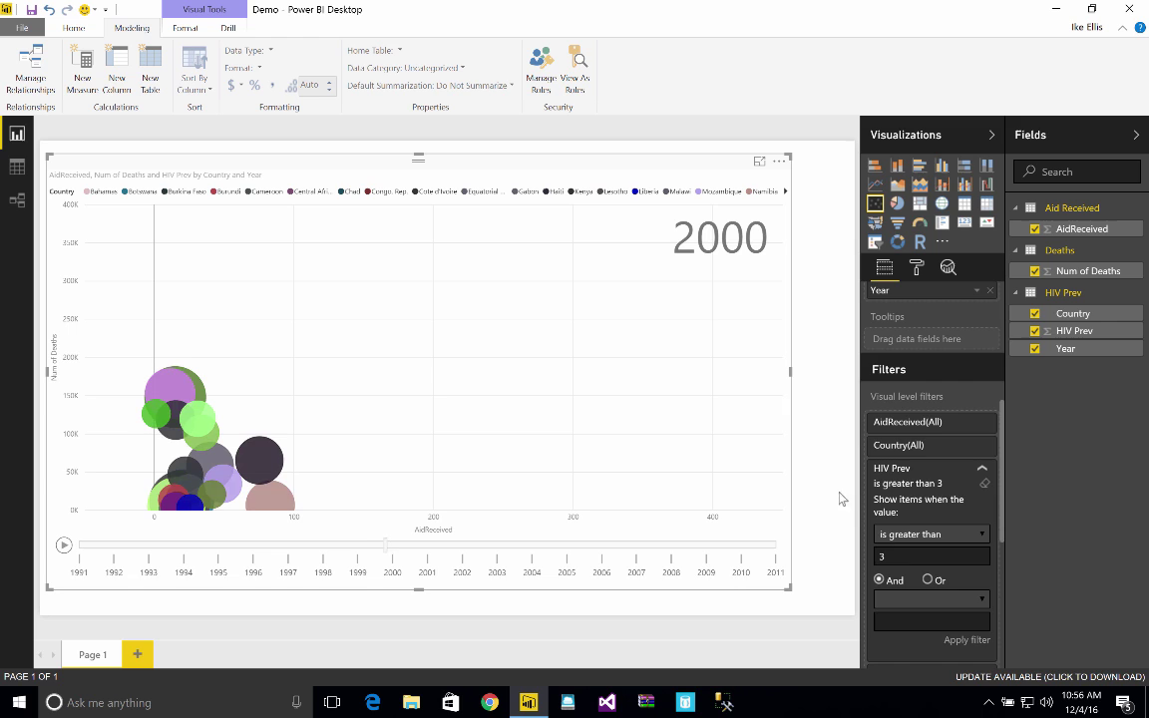
- Turn on bubble colour borders and category labels, then expand the label and legend settings
{"action": "left_click", "coordinate": [915, 267]}
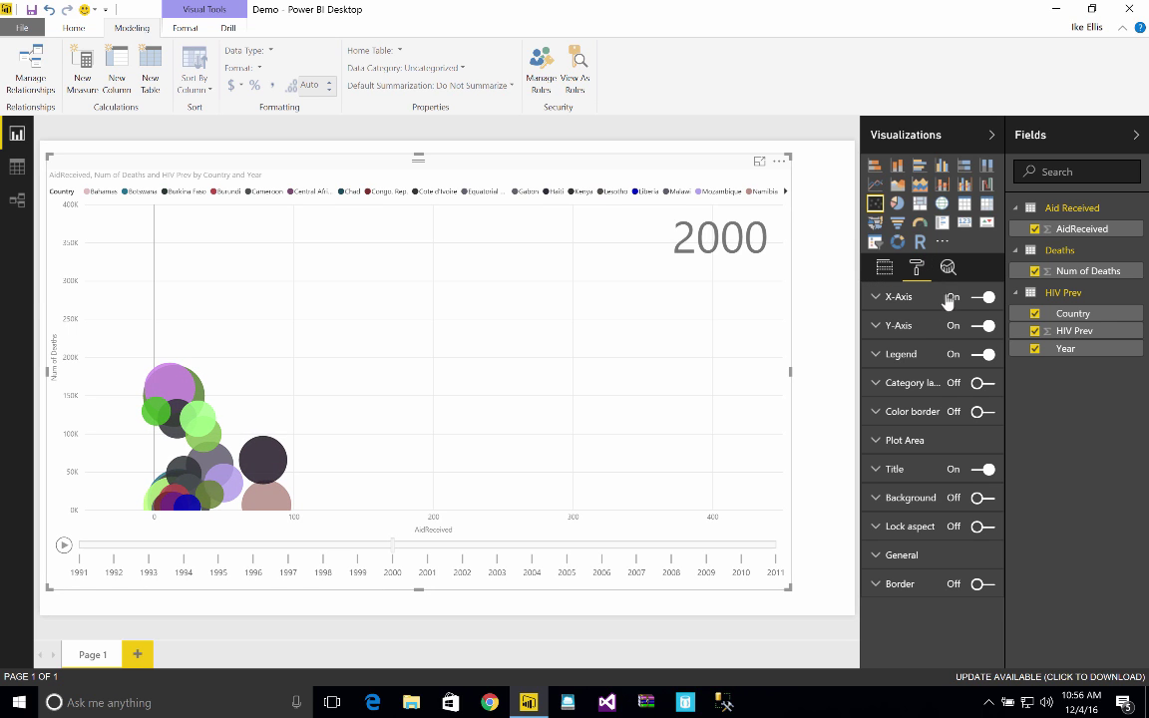
{"action": "mouse_move", "coordinate": [881, 386]}
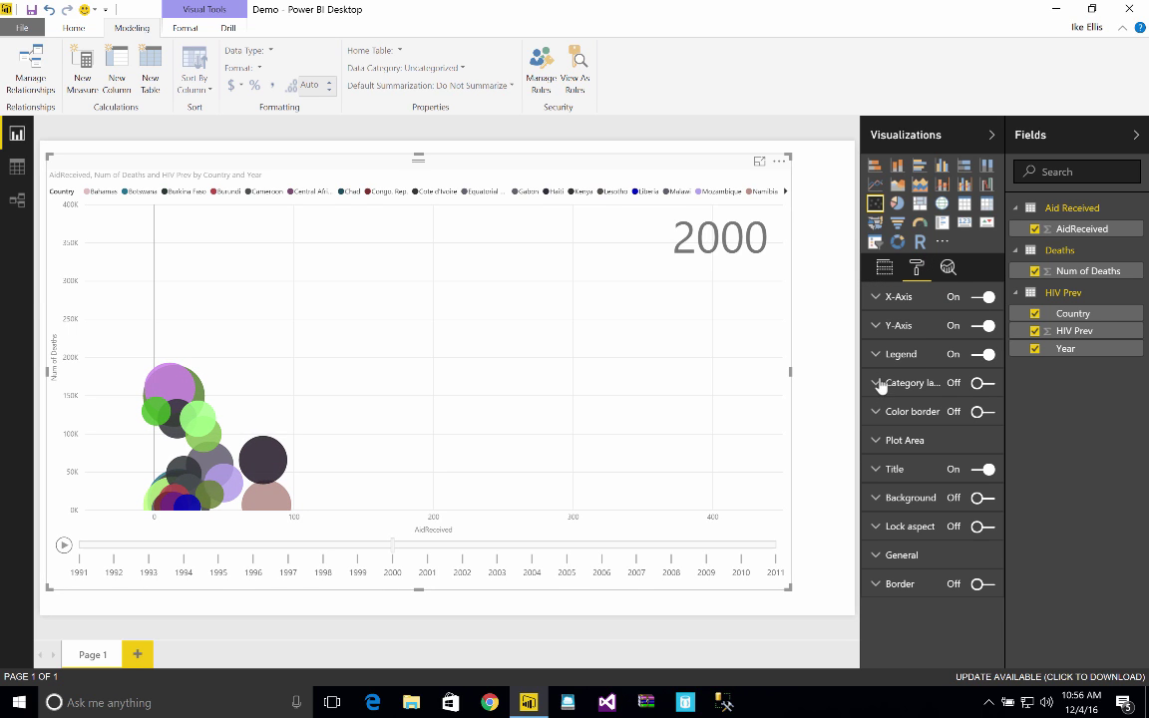
{"action": "left_click", "coordinate": [986, 411]}
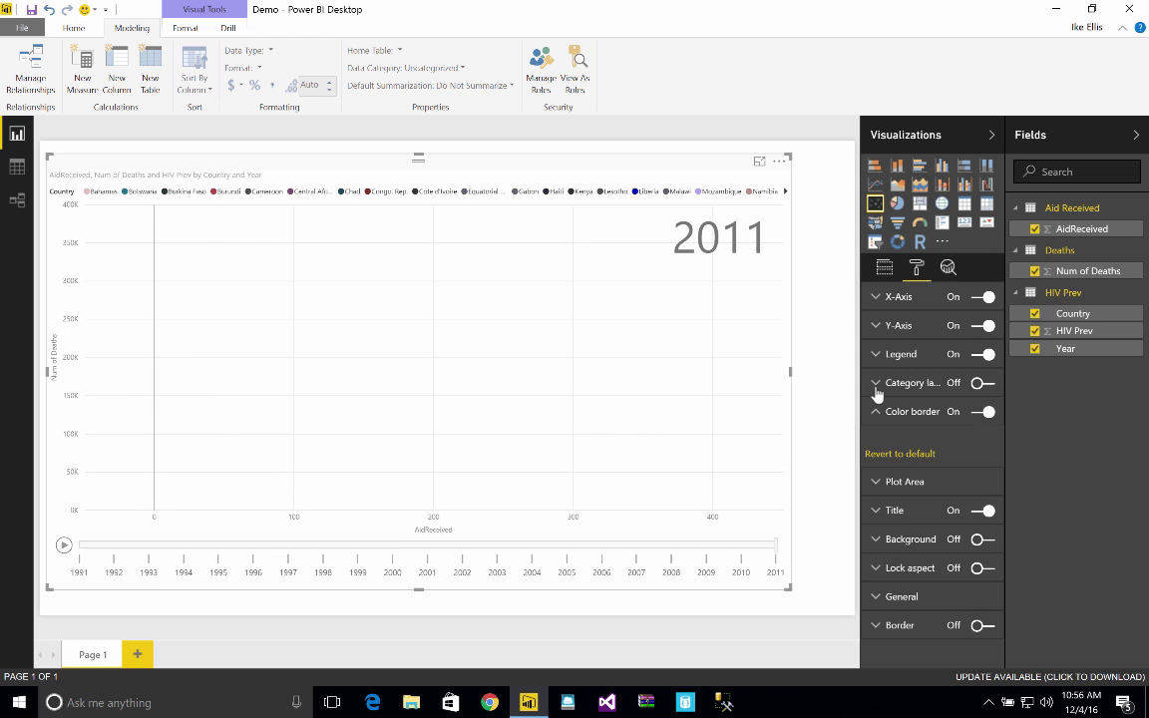
{"action": "left_click", "coordinate": [984, 383]}
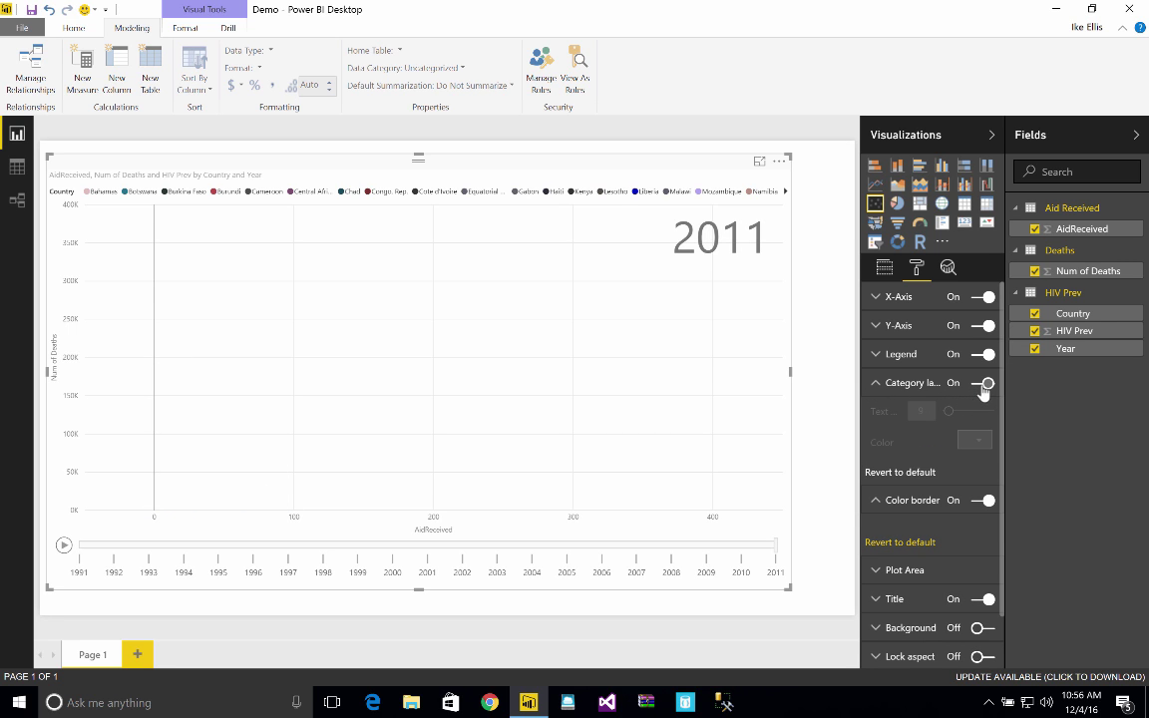
{"action": "left_click", "coordinate": [982, 383]}
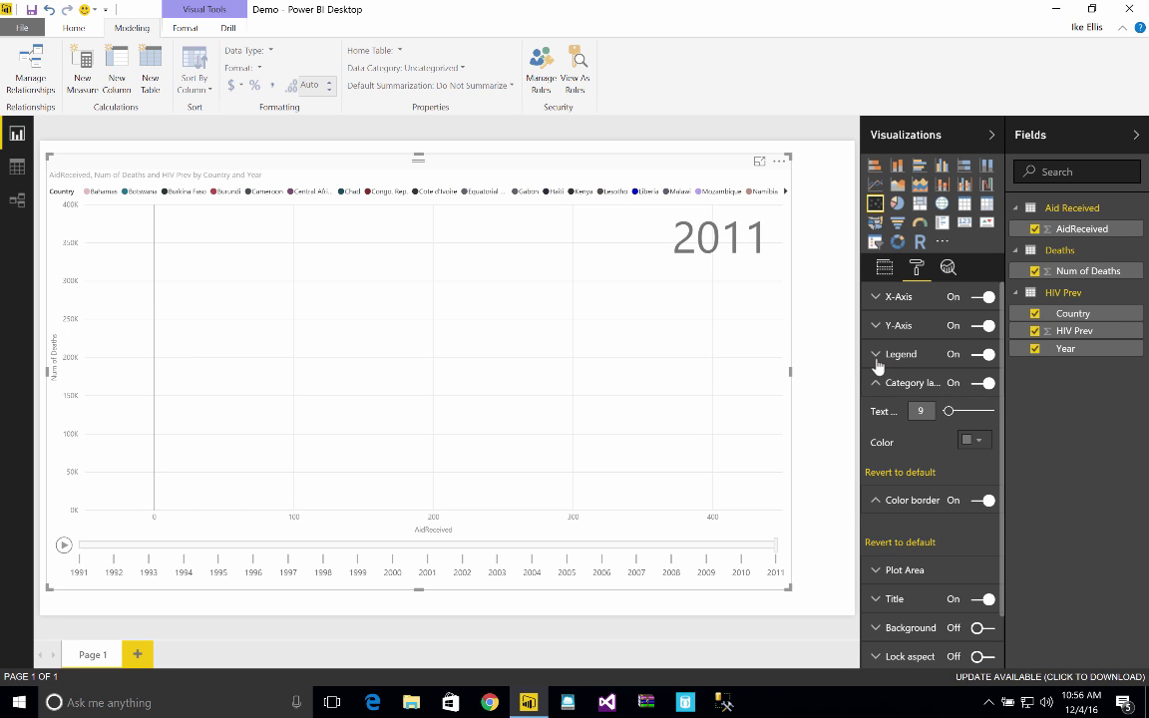
{"action": "left_click", "coordinate": [901, 354]}
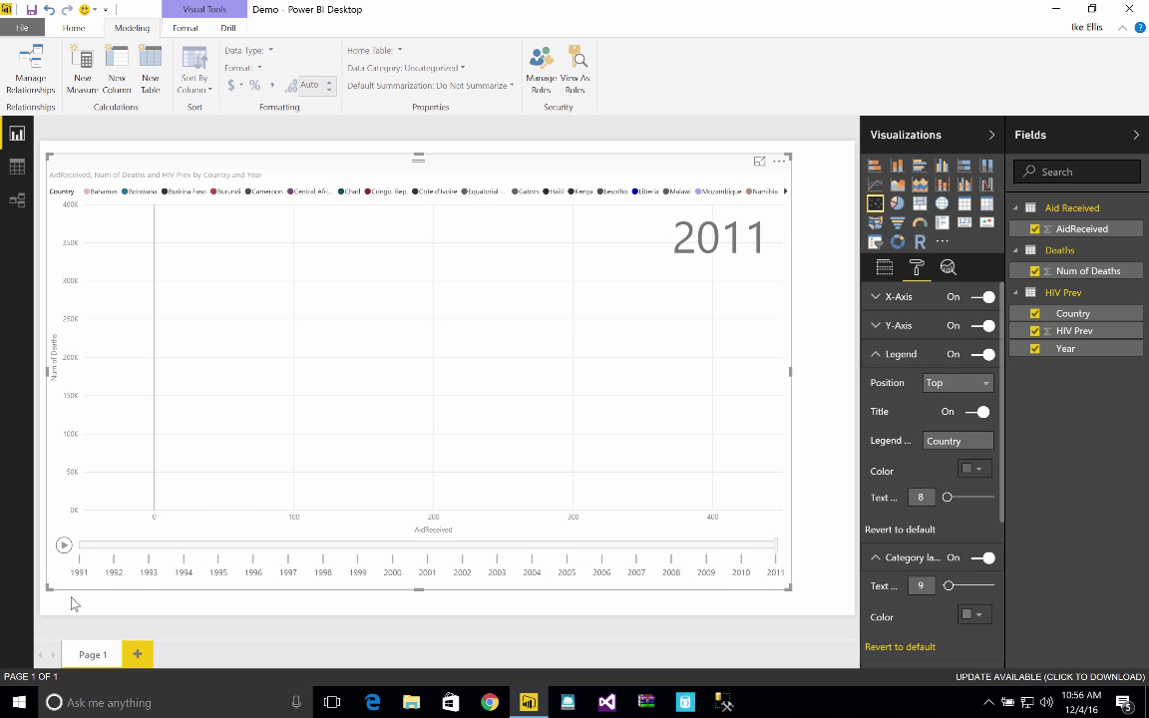
- Replay the labelled year animation and pause it at 2007
{"action": "left_click", "coordinate": [63, 545]}
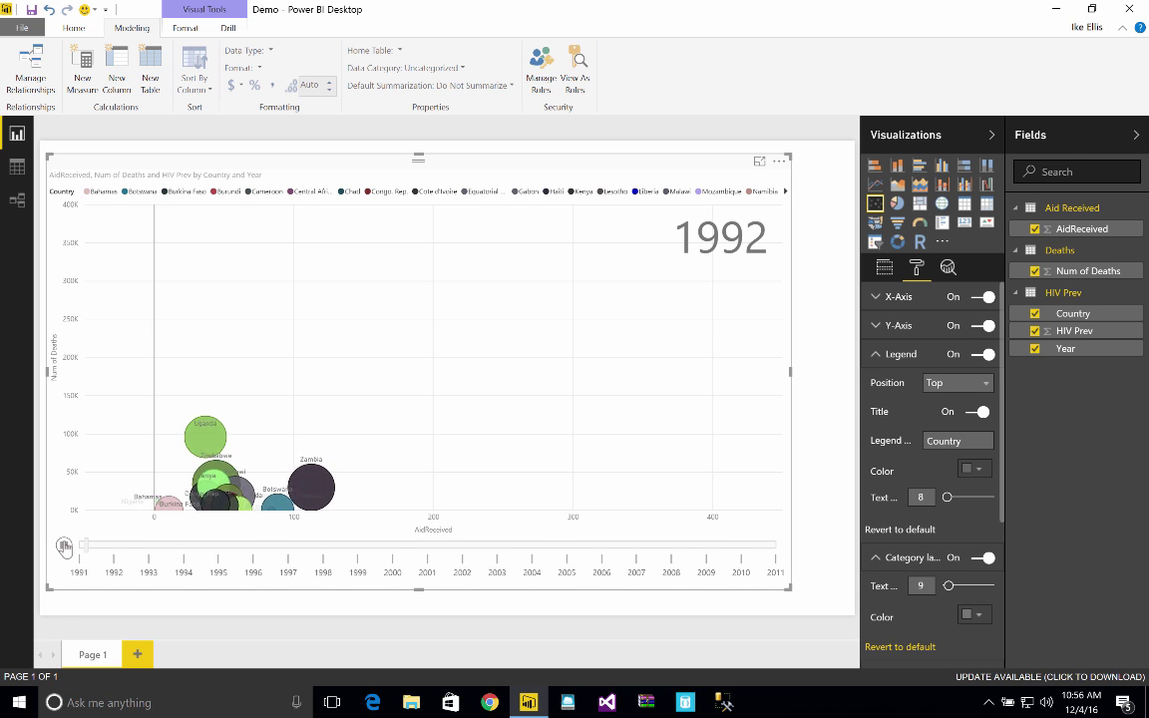
{"action": "left_click", "coordinate": [64, 546]}
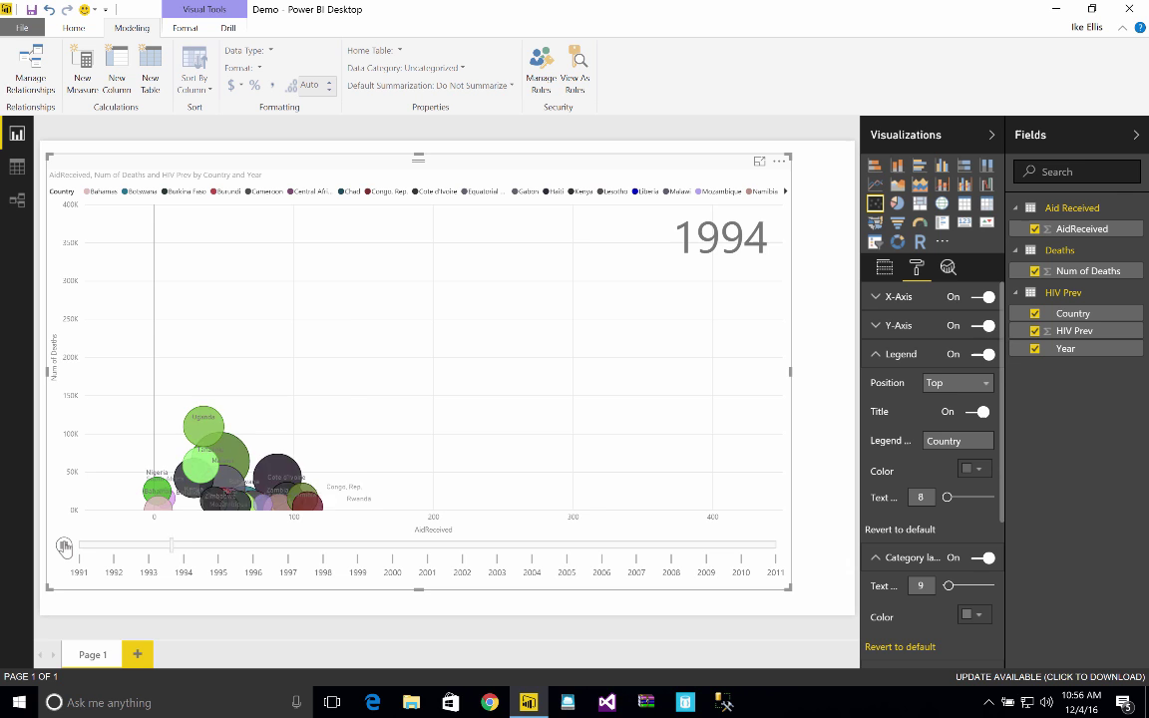
{"action": "left_click", "coordinate": [64, 546]}
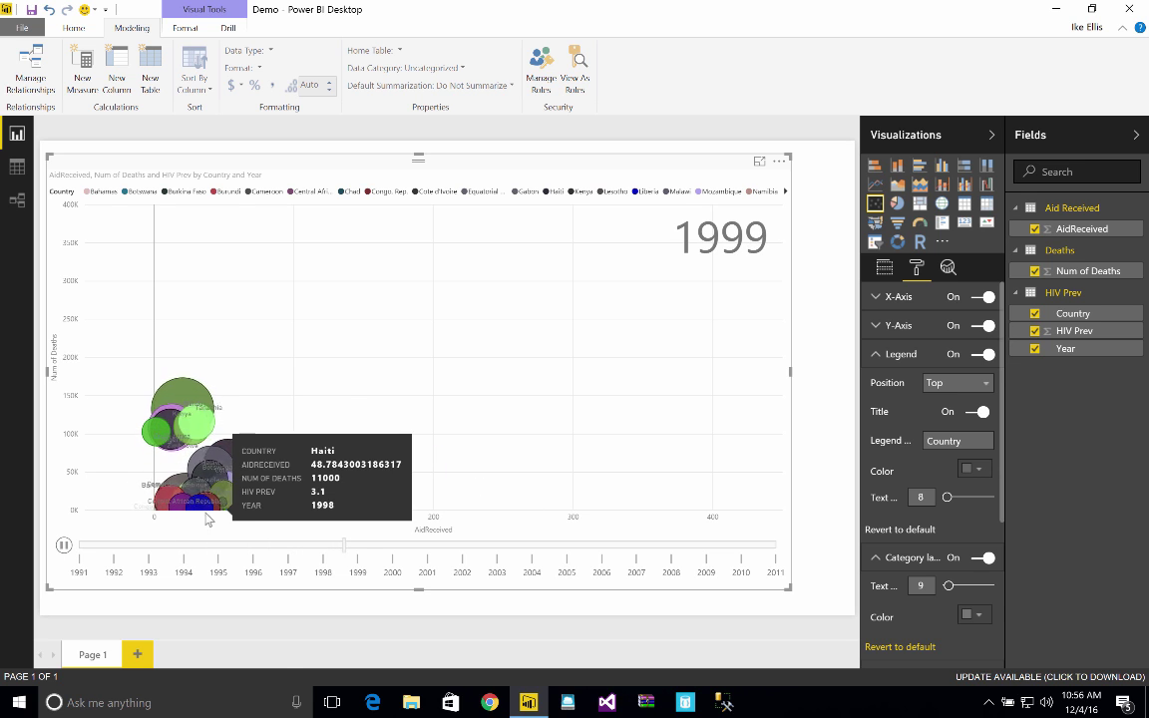
{"action": "left_click", "coordinate": [63, 545]}
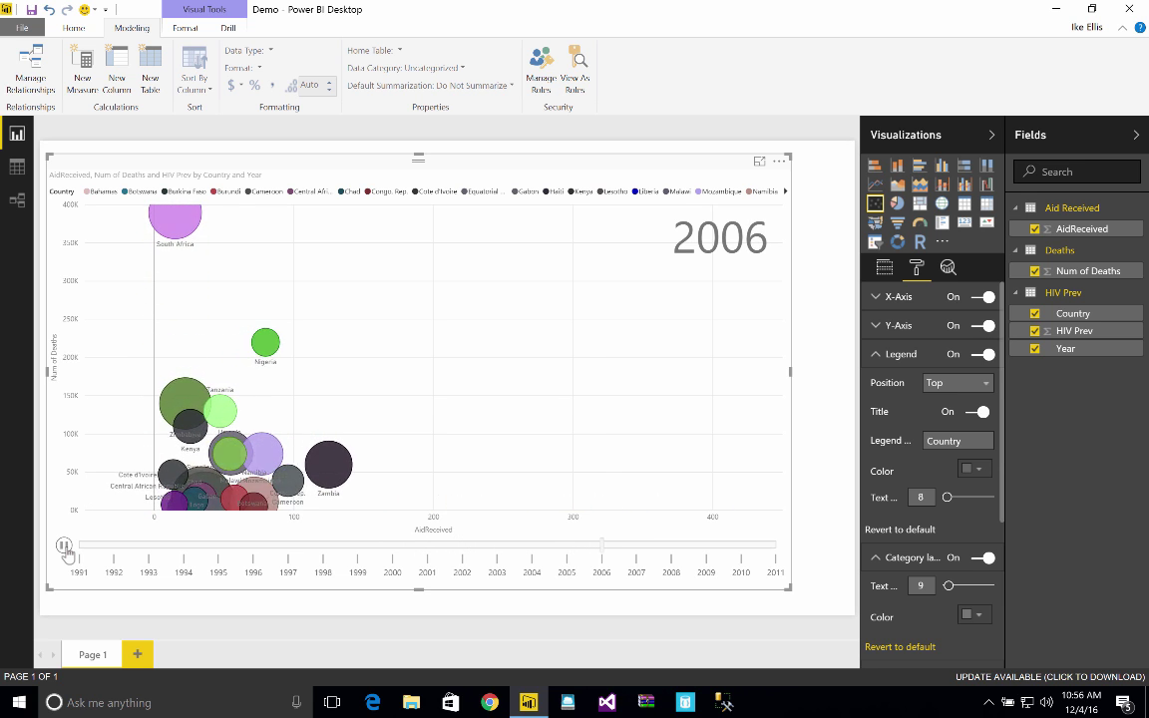
{"action": "left_click", "coordinate": [64, 546]}
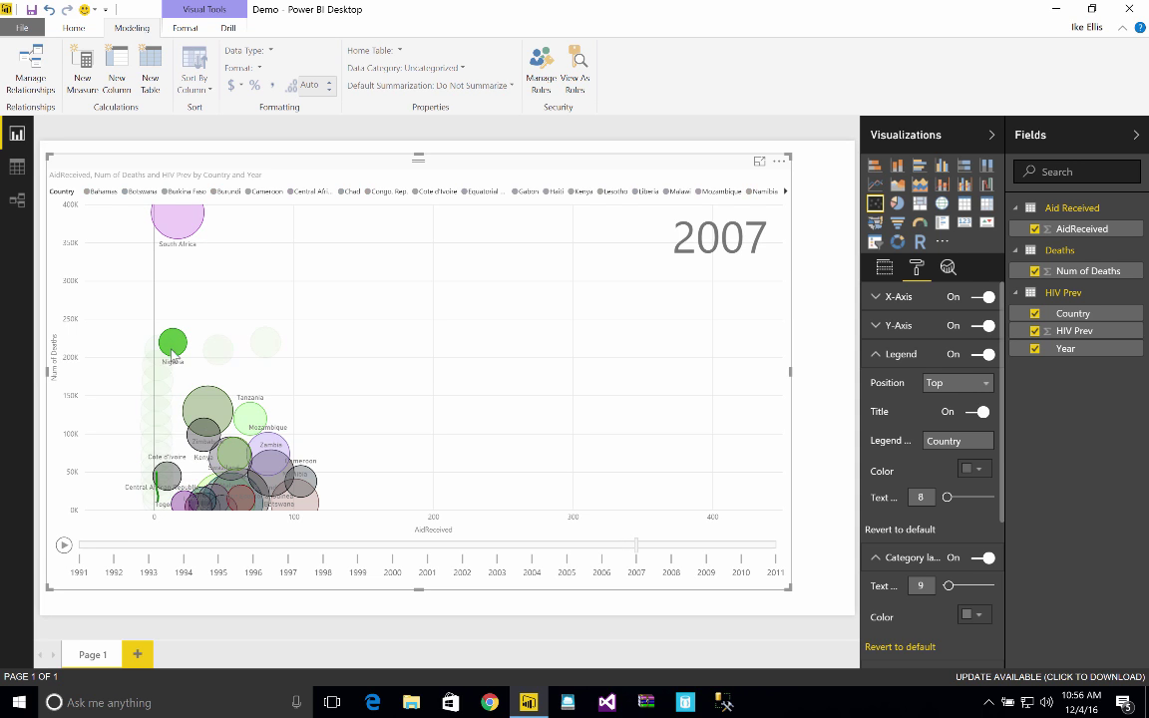
{"action": "mouse_move", "coordinate": [173, 342]}
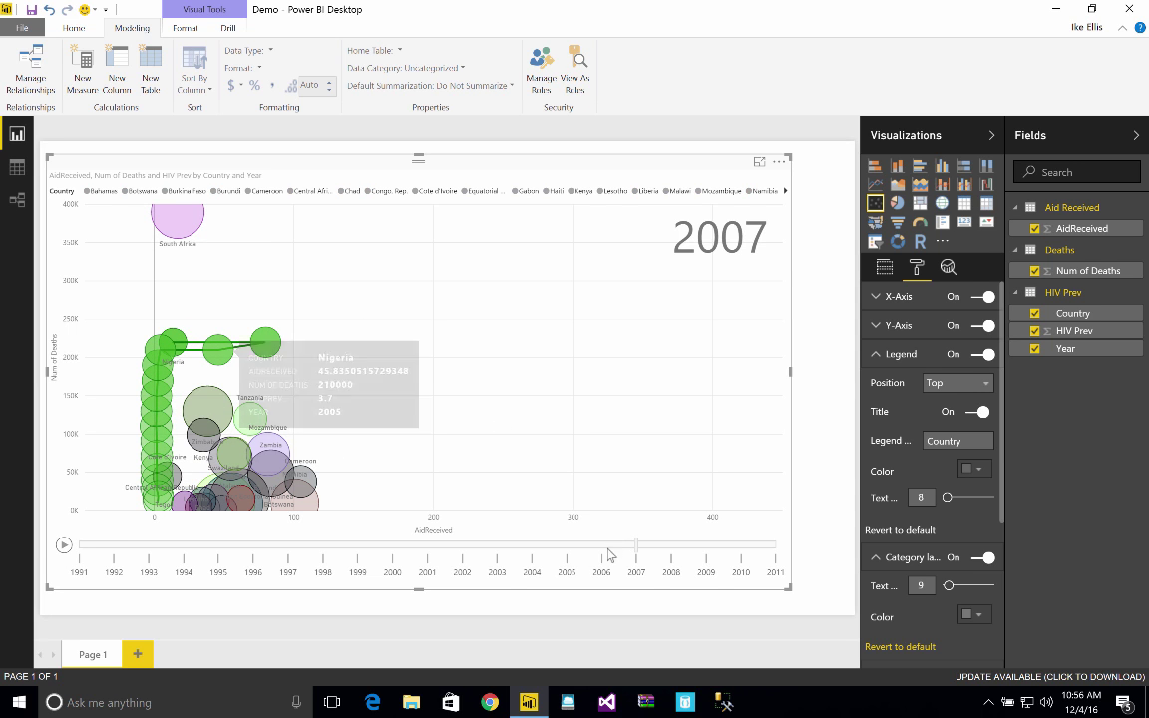